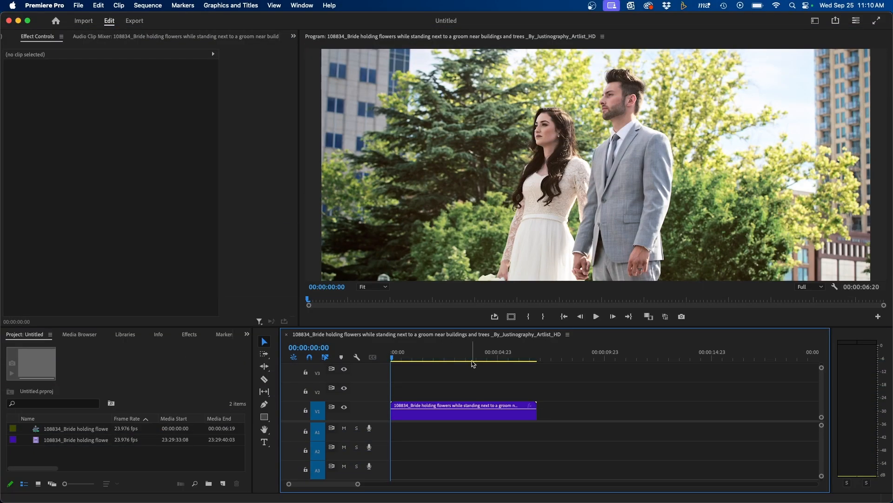
{"action": "mouse_move", "coordinate": [536, 246]}
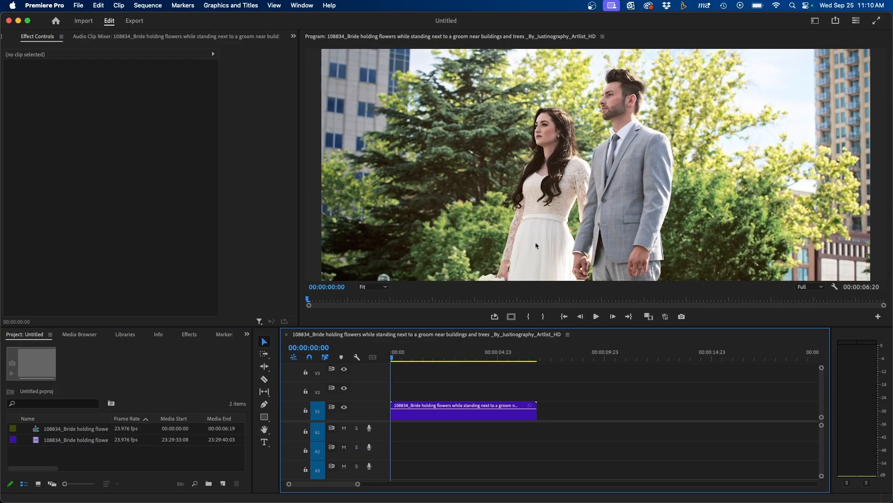
{"action": "mouse_move", "coordinate": [466, 413]}
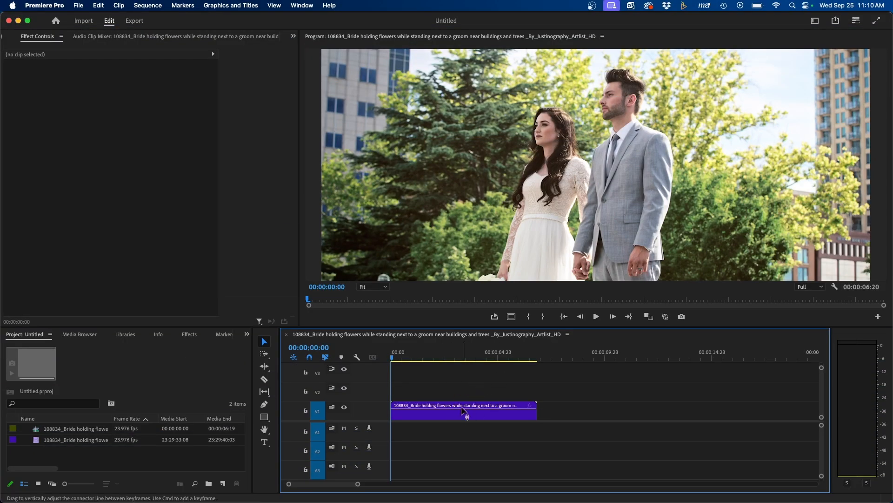
- Select the bride-and-groom clip on track V1 so its effect settings load
{"action": "left_click", "coordinate": [463, 411]}
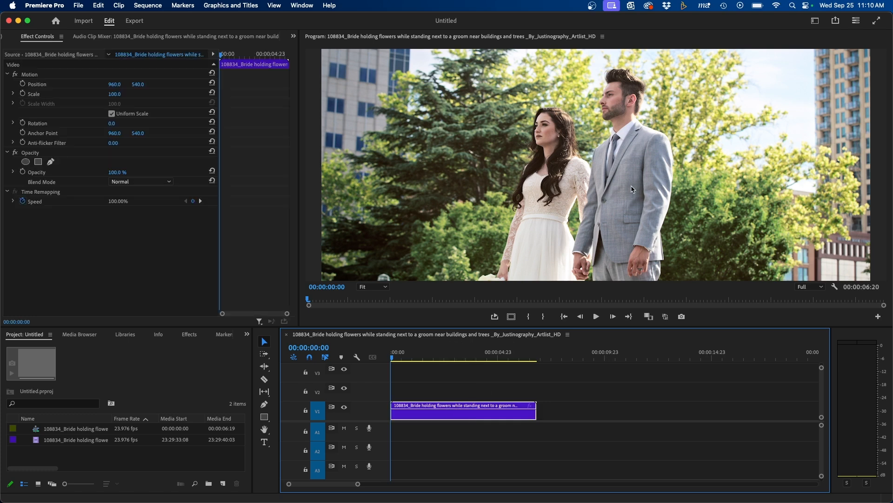
{"action": "mouse_move", "coordinate": [644, 173]}
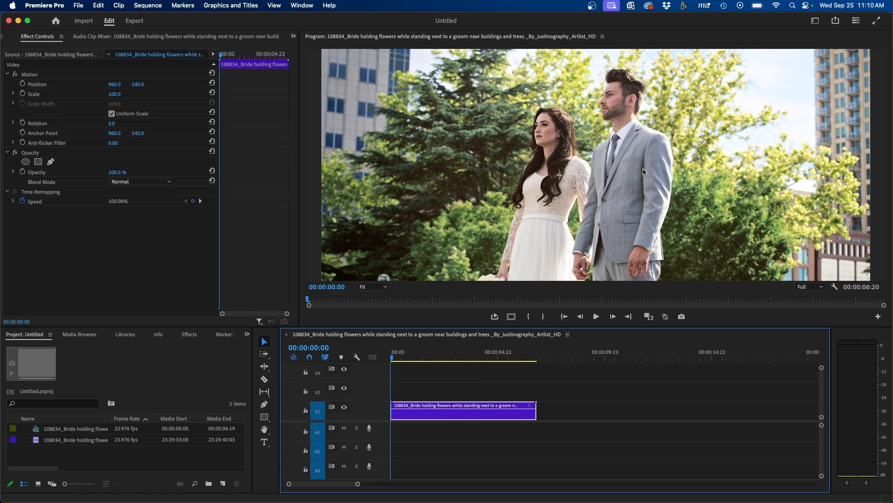
- Switch to the Color workspace to show the Lumetri Color panel for the clip
{"action": "left_click", "coordinate": [814, 21]}
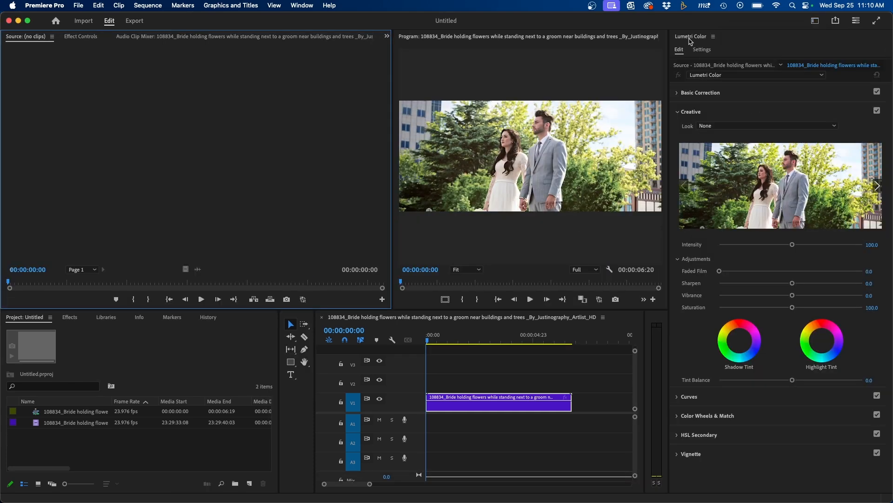
{"action": "mouse_move", "coordinate": [693, 97]}
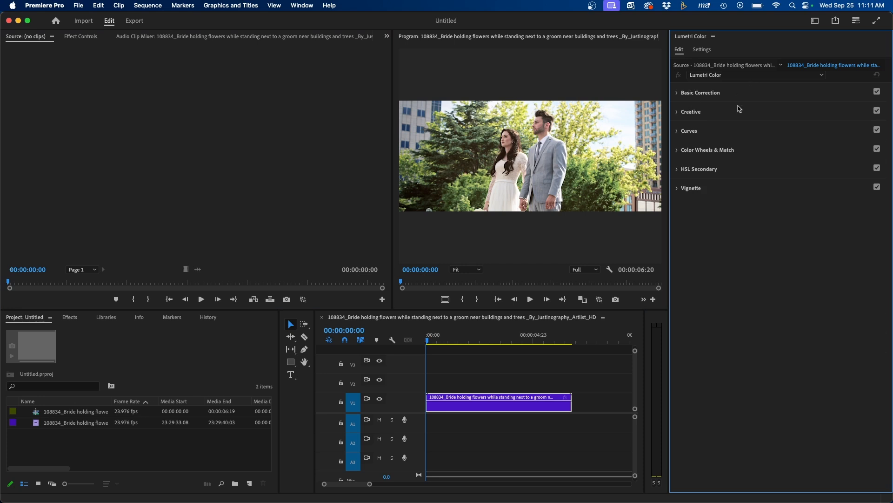
{"action": "mouse_move", "coordinate": [705, 96]}
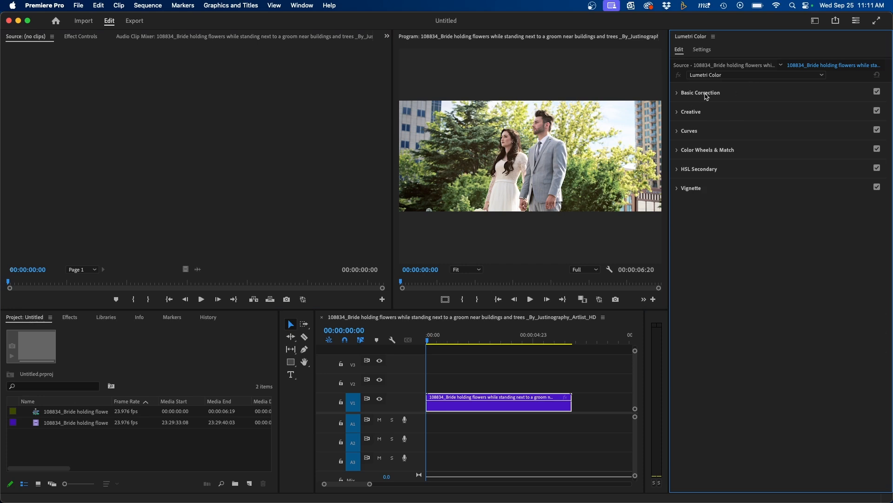
{"action": "left_click", "coordinate": [700, 92]}
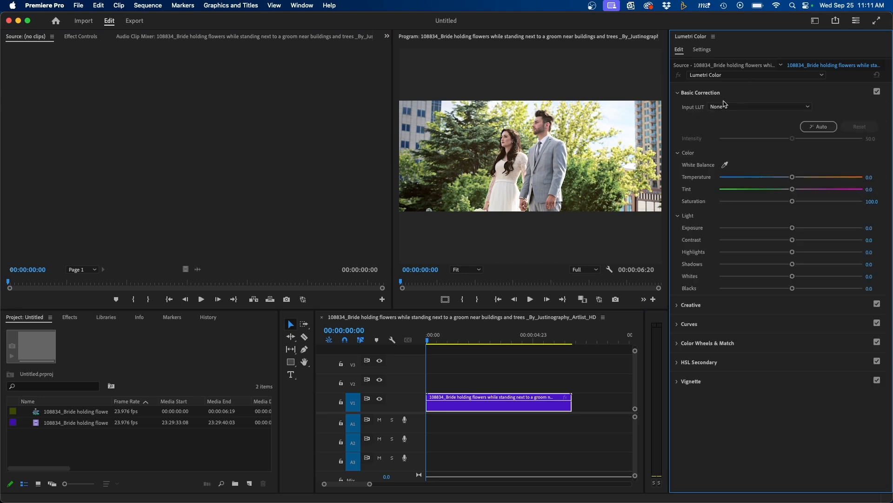
{"action": "left_click", "coordinate": [759, 106]}
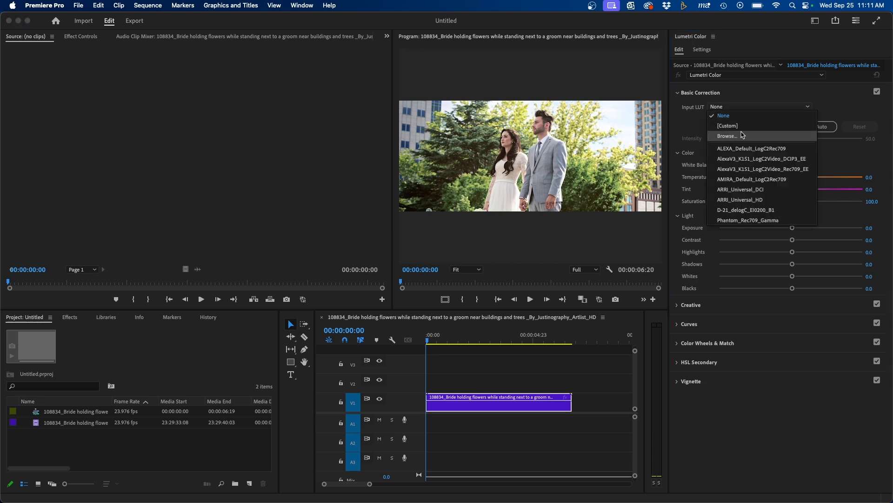
{"action": "mouse_move", "coordinate": [747, 118]}
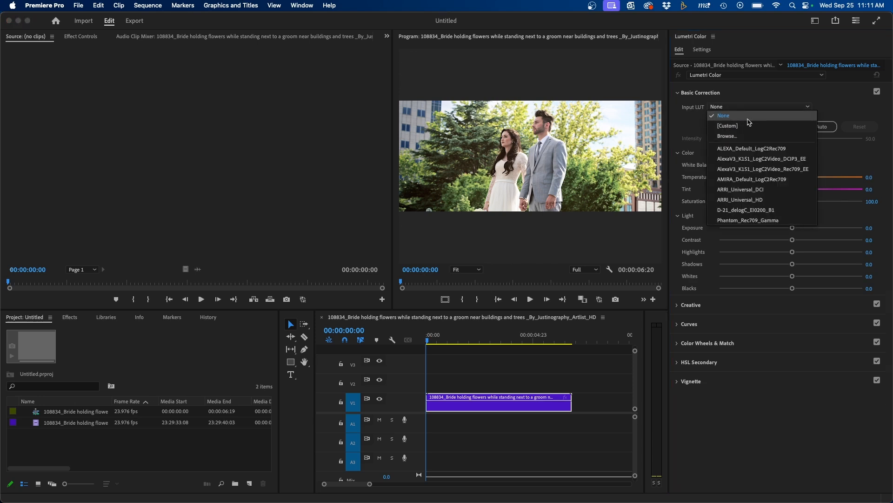
{"action": "mouse_move", "coordinate": [746, 122]}
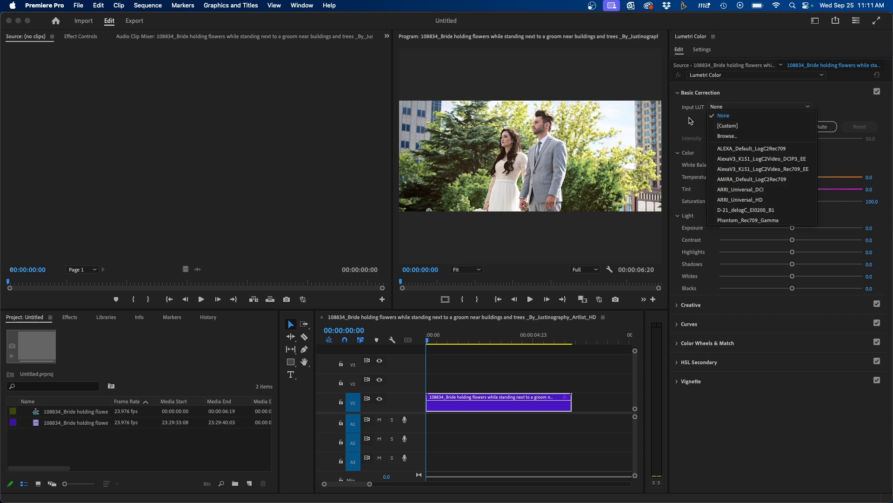
{"action": "left_click", "coordinate": [678, 93]}
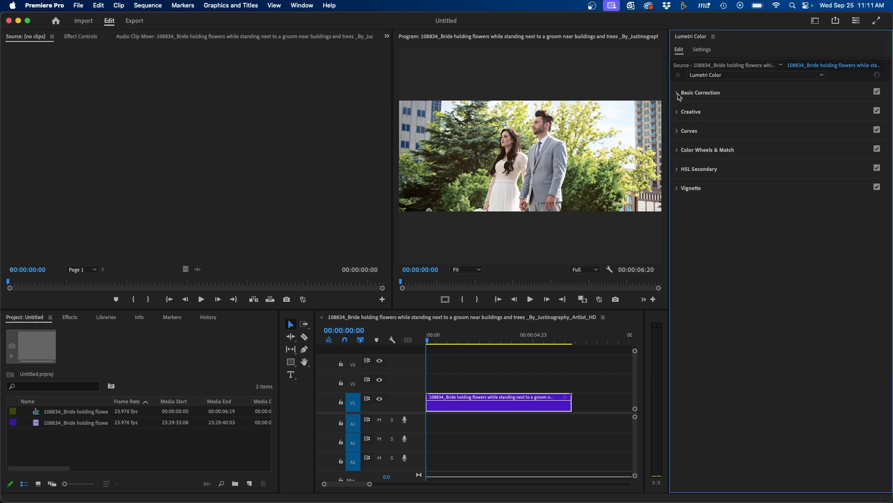
- Expand the Creative section and browse the Look list down toward the Browse… entry
{"action": "left_click", "coordinate": [691, 112]}
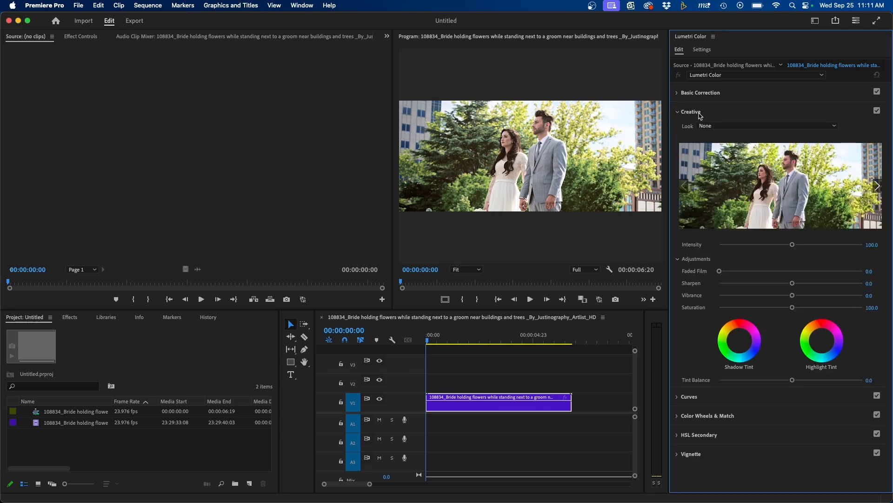
{"action": "mouse_move", "coordinate": [689, 129]}
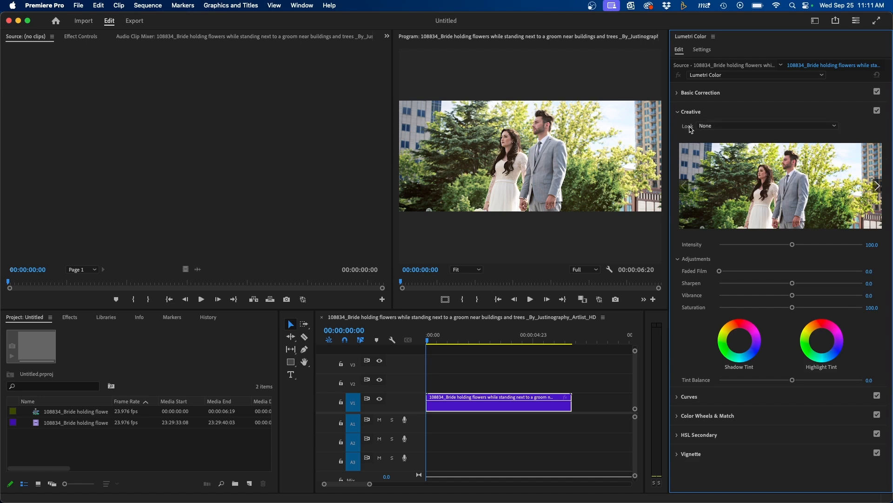
{"action": "left_click", "coordinate": [766, 126]}
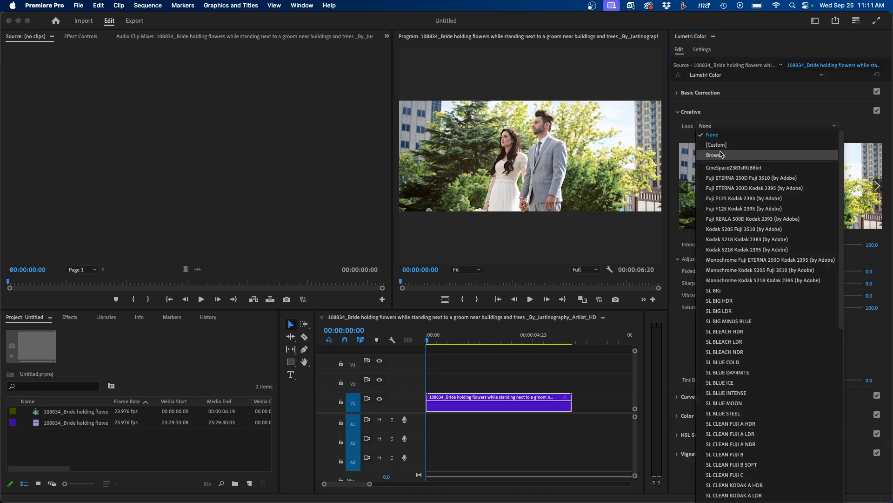
{"action": "mouse_move", "coordinate": [782, 290]}
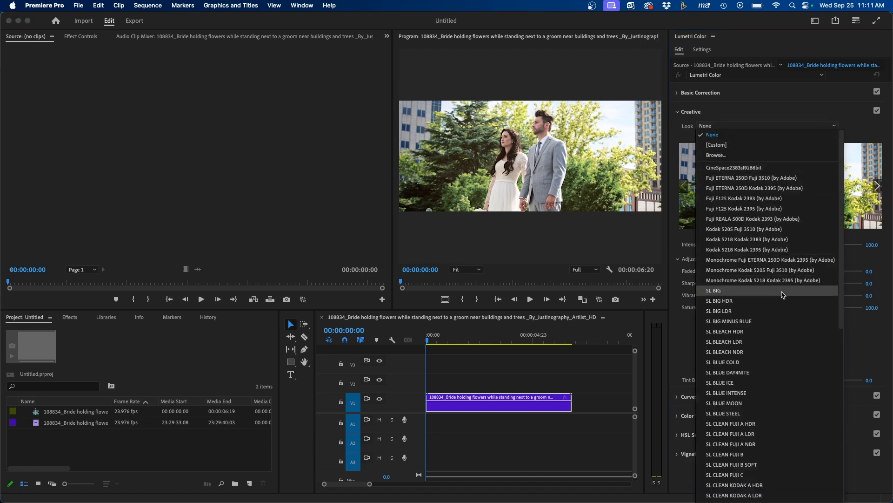
{"action": "scroll", "scroll_direction": "down", "scroll_amount": 3}
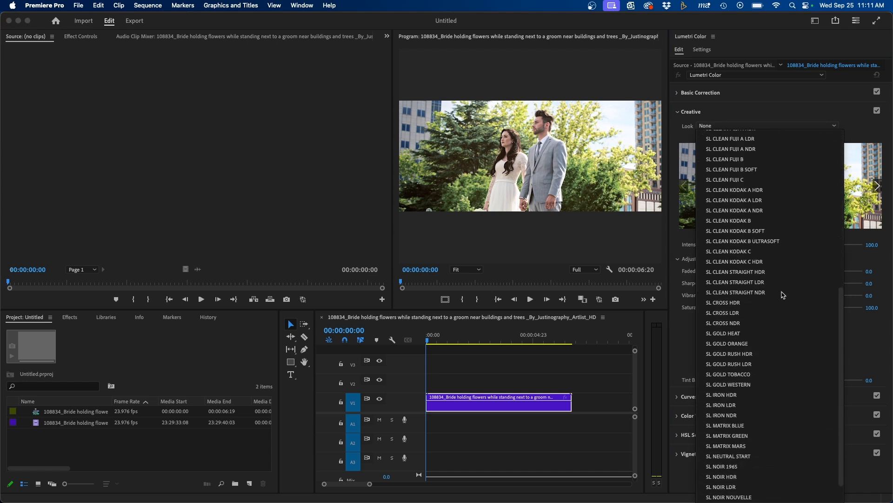
{"action": "mouse_move", "coordinate": [765, 394]}
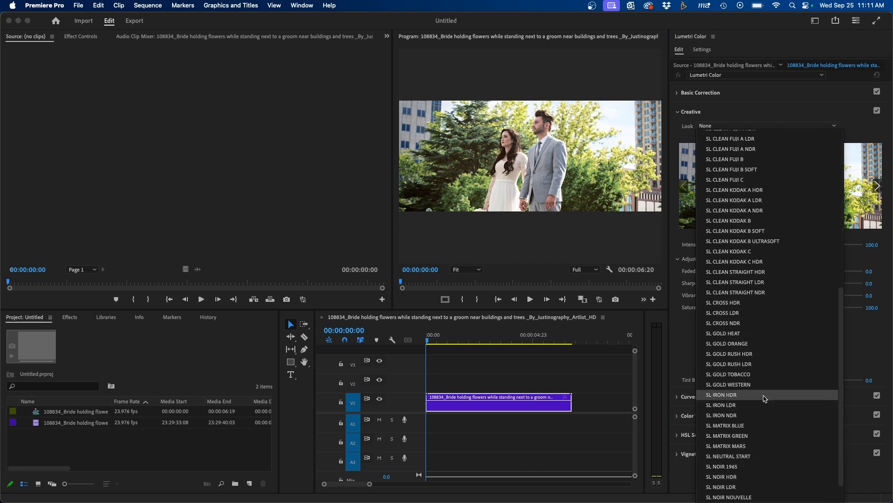
{"action": "mouse_move", "coordinate": [773, 262]}
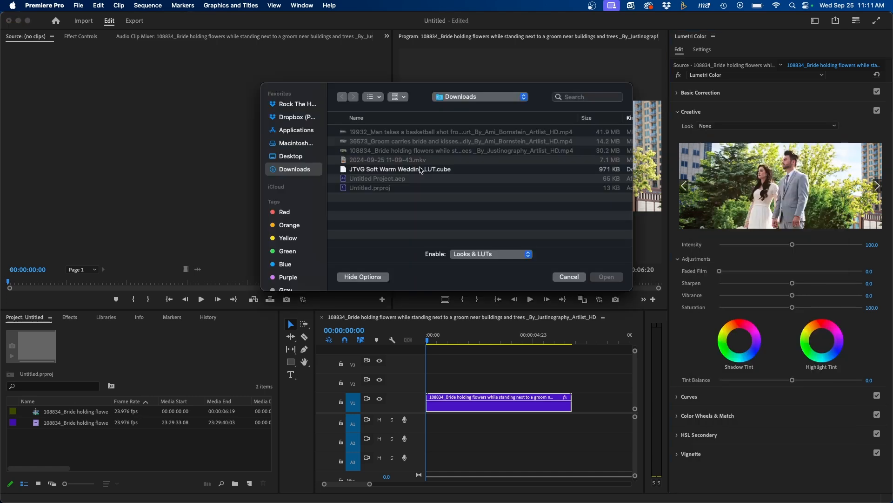
- Pick JTVG Soft Warm Wedding LUT.cube in Downloads as the look file to load
{"action": "left_click", "coordinate": [399, 168]}
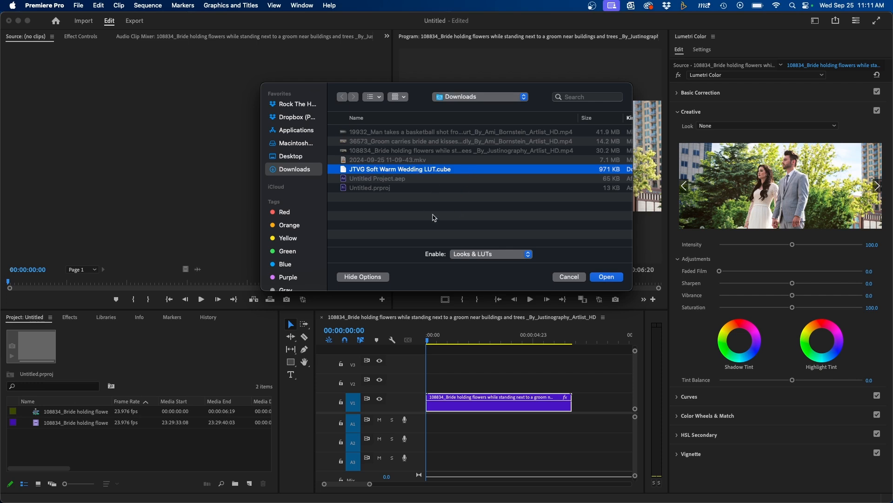
{"action": "mouse_move", "coordinate": [447, 204]}
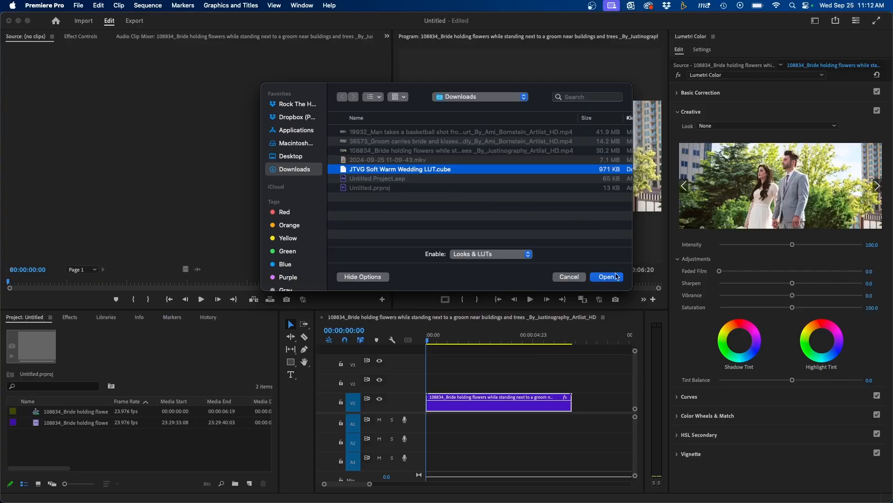
- Apply the JTVG Soft Warm Wedding LUT as the look, try intensity around 163, then return it to 100
{"action": "left_click", "coordinate": [606, 276]}
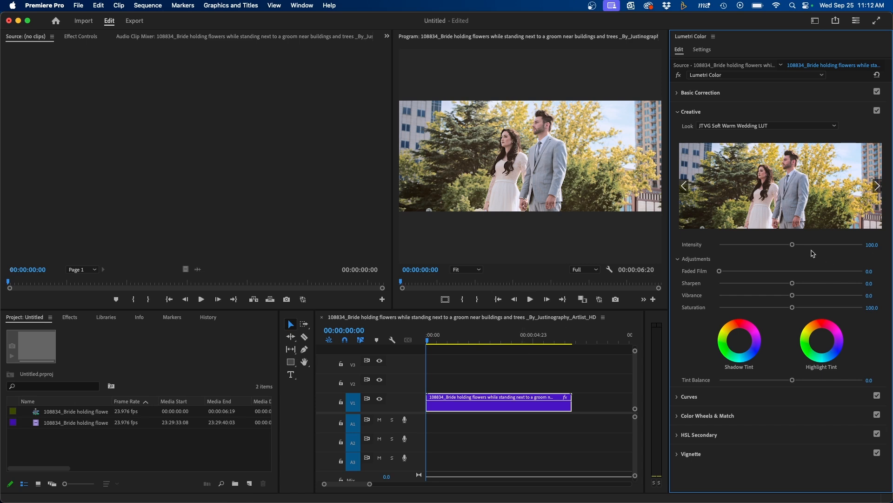
{"action": "left_click_drag", "start_coordinate": [792, 244], "coordinate": [836, 244]}
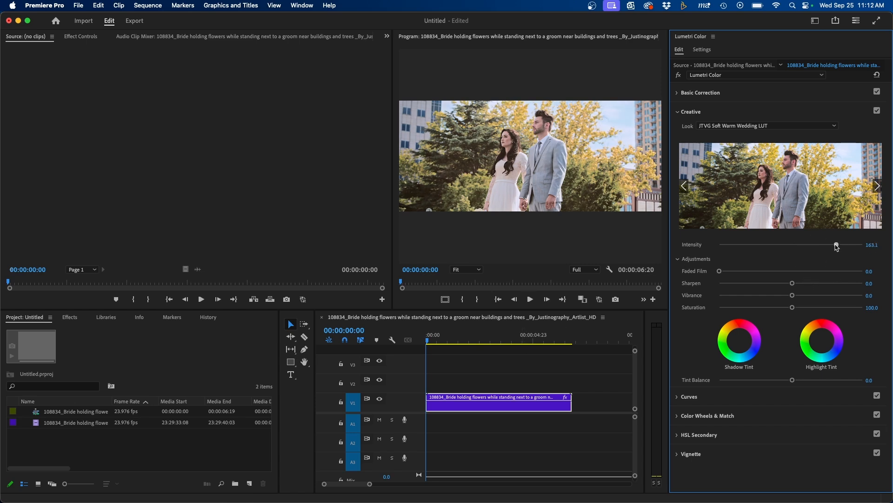
{"action": "left_click_drag", "start_coordinate": [836, 244], "coordinate": [792, 245]}
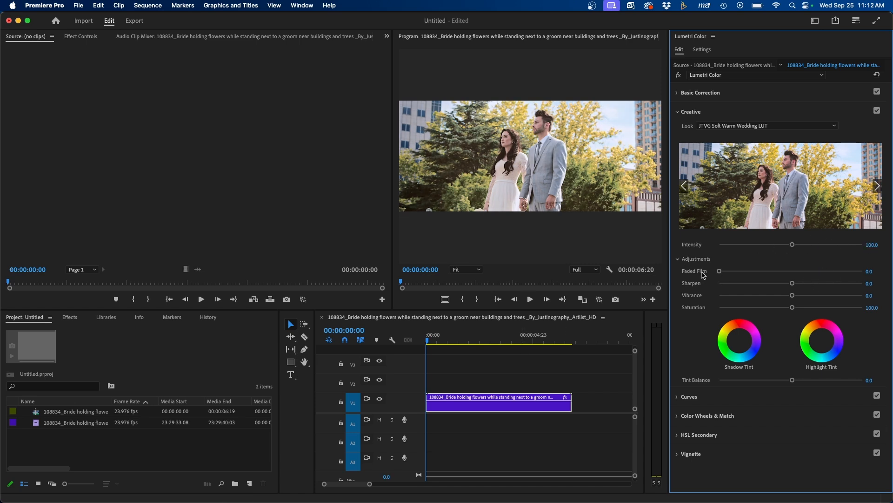
{"action": "mouse_move", "coordinate": [812, 326]}
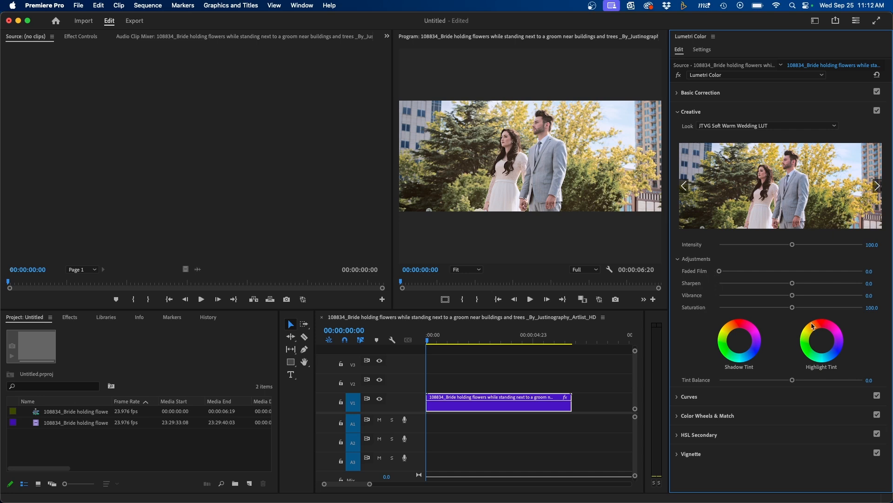
{"action": "mouse_move", "coordinate": [640, 309]}
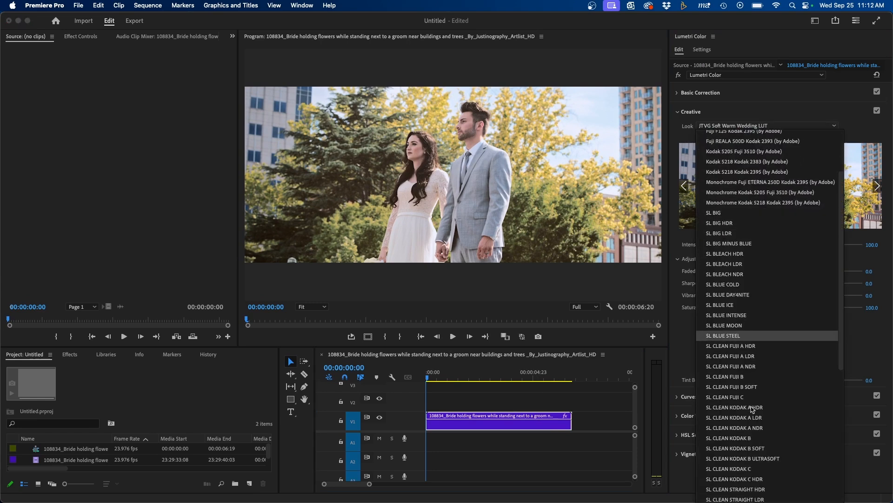
- Scroll the Look list to check whether the wedding LUT appears among installed looks
{"action": "scroll", "scroll_direction": "down", "scroll_amount": 3}
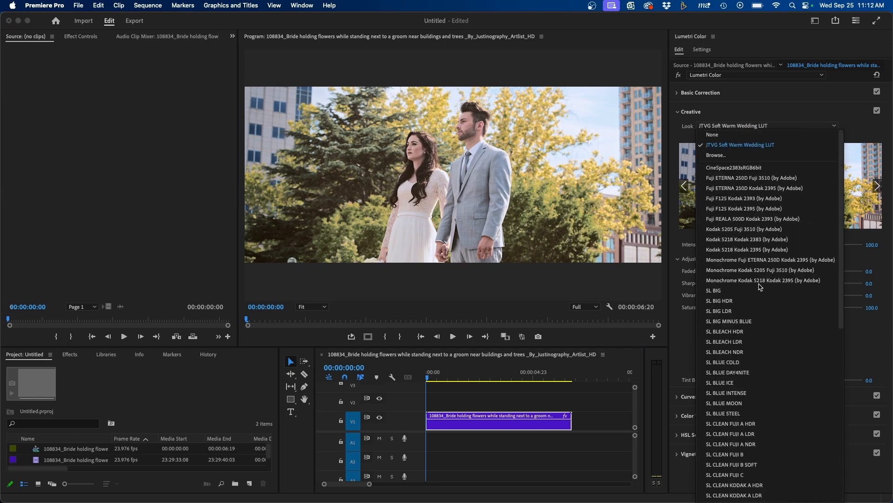
{"action": "mouse_move", "coordinate": [766, 260]}
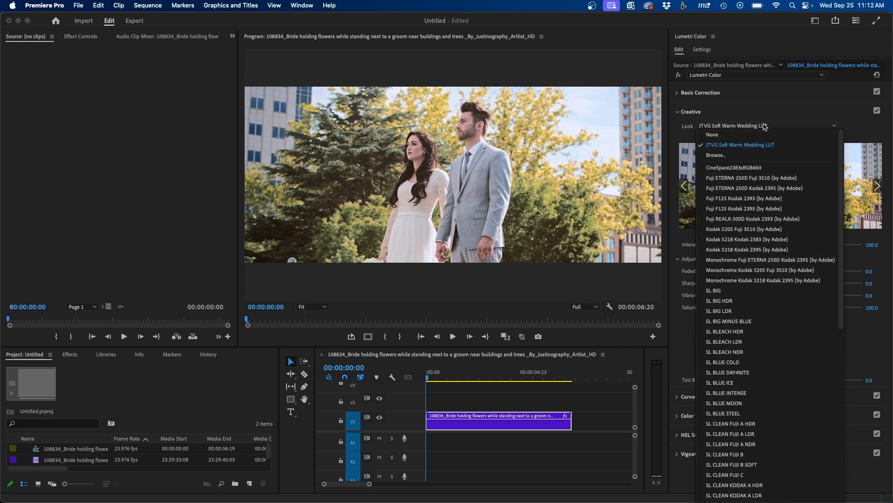
{"action": "mouse_move", "coordinate": [742, 331]}
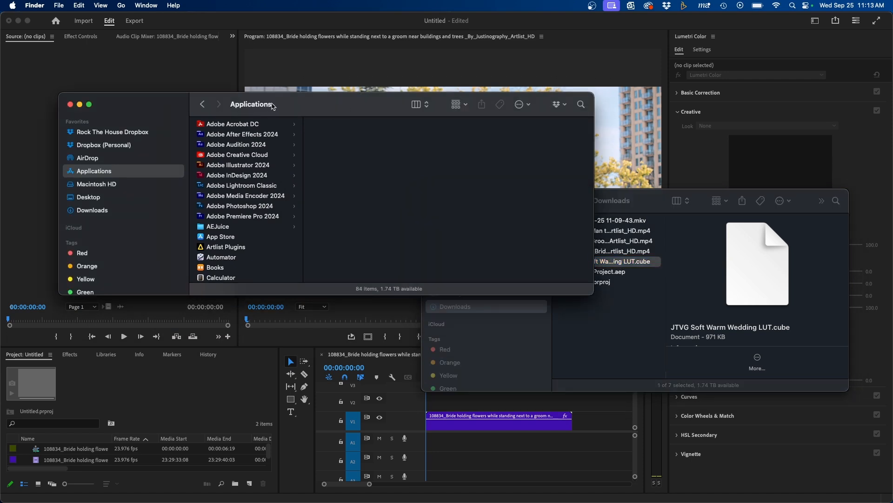
{"action": "mouse_move", "coordinate": [248, 211]}
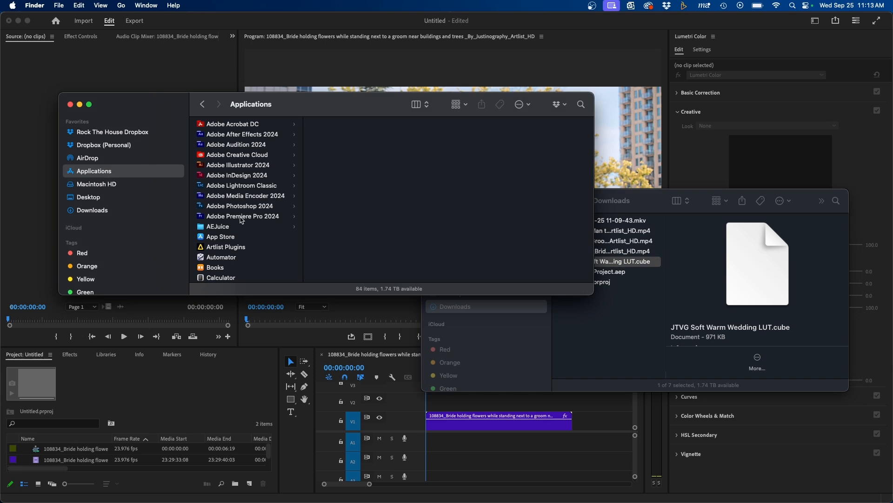
- Show the package contents of the Adobe Premiere Pro 2024 application in Finder
{"action": "left_click", "coordinate": [242, 216]}
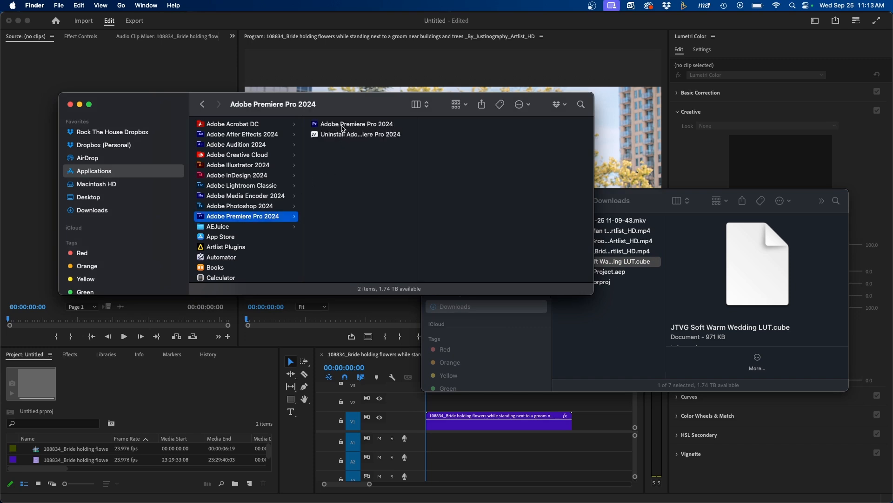
{"action": "left_click", "coordinate": [357, 124]}
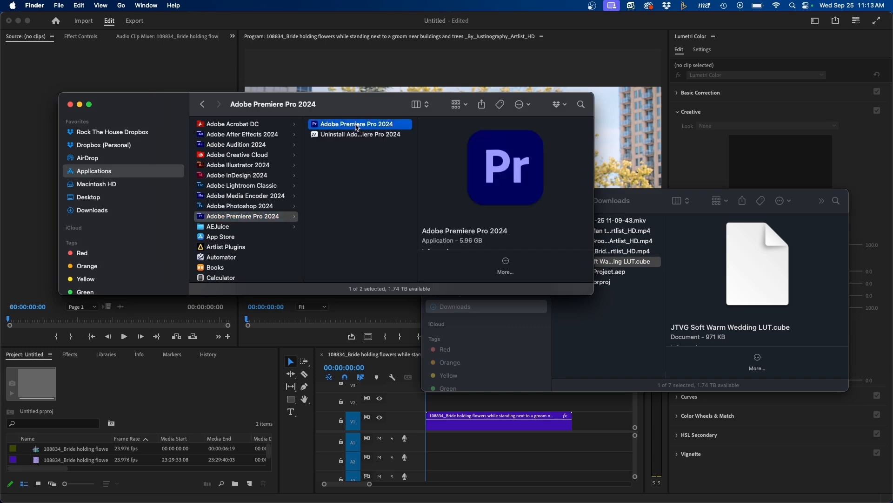
{"action": "right_click", "coordinate": [356, 124]}
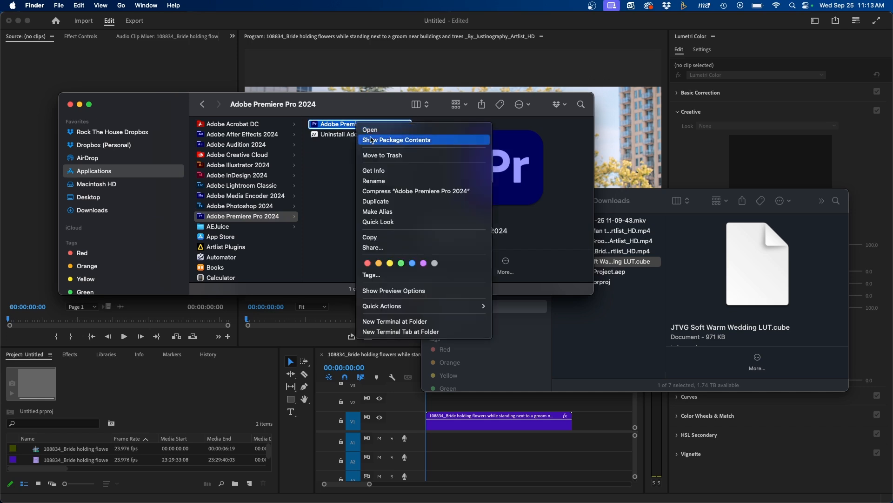
{"action": "left_click", "coordinate": [397, 139]}
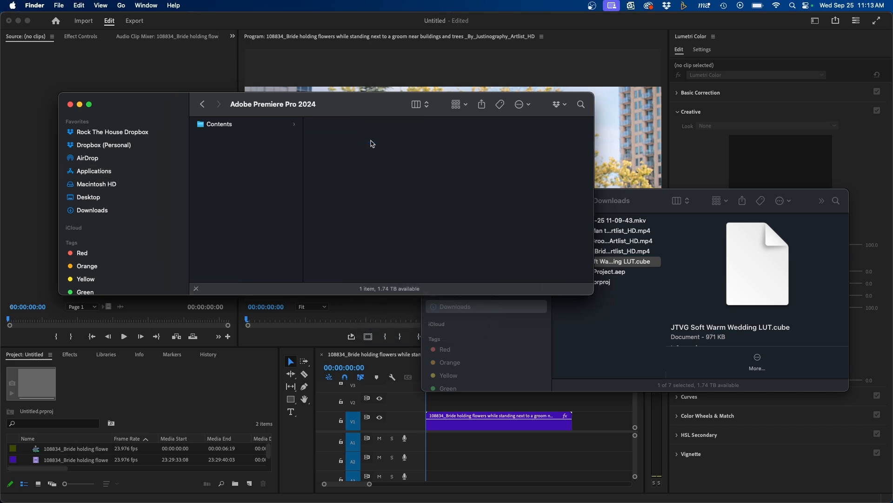
{"action": "mouse_move", "coordinate": [354, 119]}
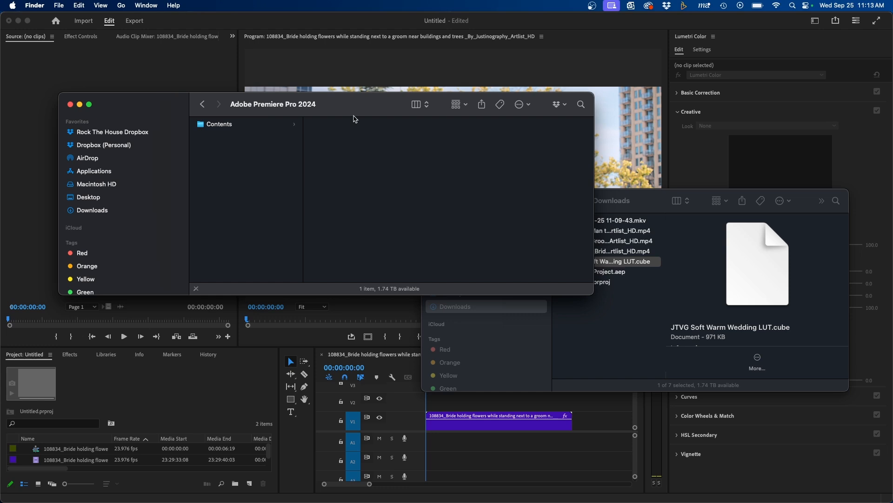
{"action": "mouse_move", "coordinate": [279, 161]}
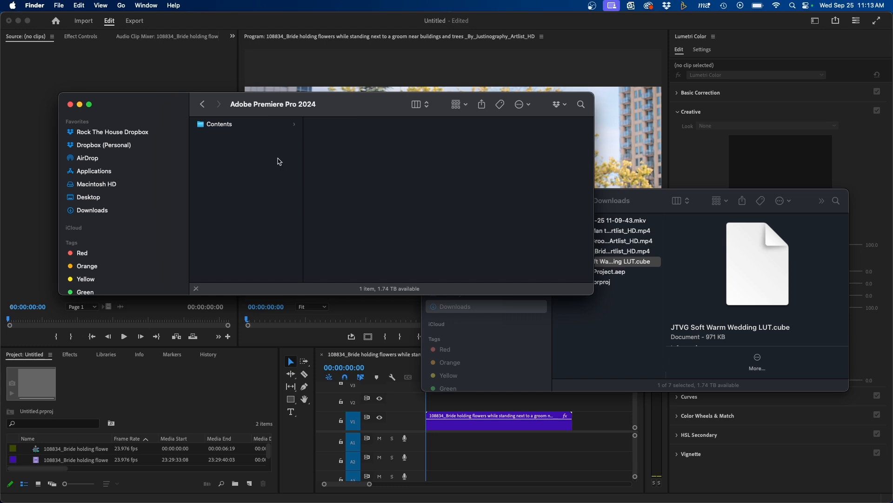
{"action": "mouse_move", "coordinate": [241, 127]}
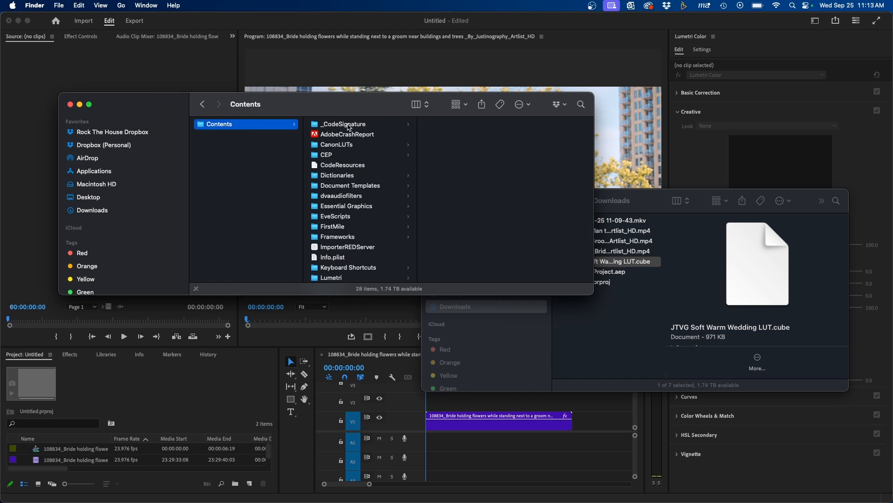
{"action": "mouse_move", "coordinate": [388, 201]}
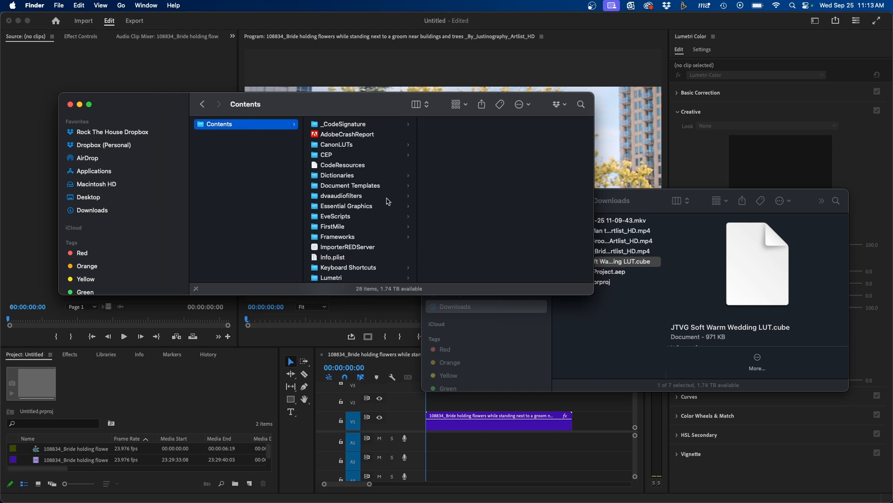
{"action": "mouse_move", "coordinate": [363, 185]}
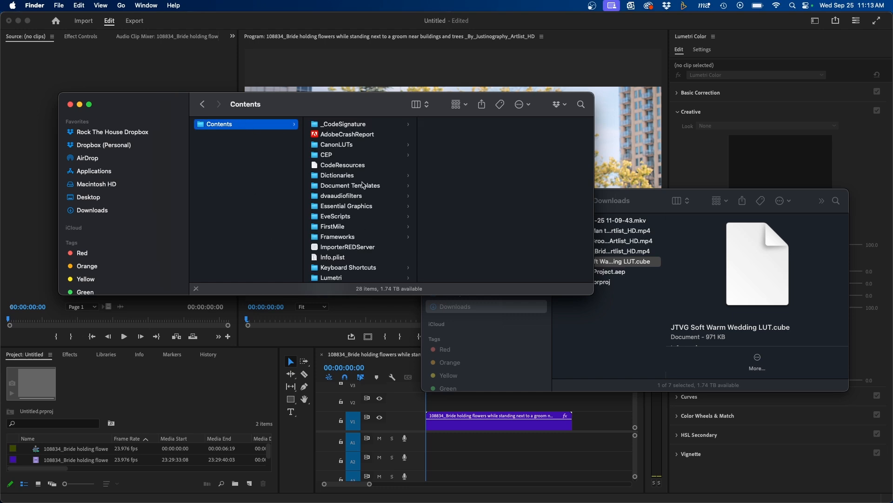
- Navigate into Contents > Lumetri > LUTs > Creative inside the Premiere package
{"action": "scroll", "scroll_direction": "down", "scroll_amount": 3}
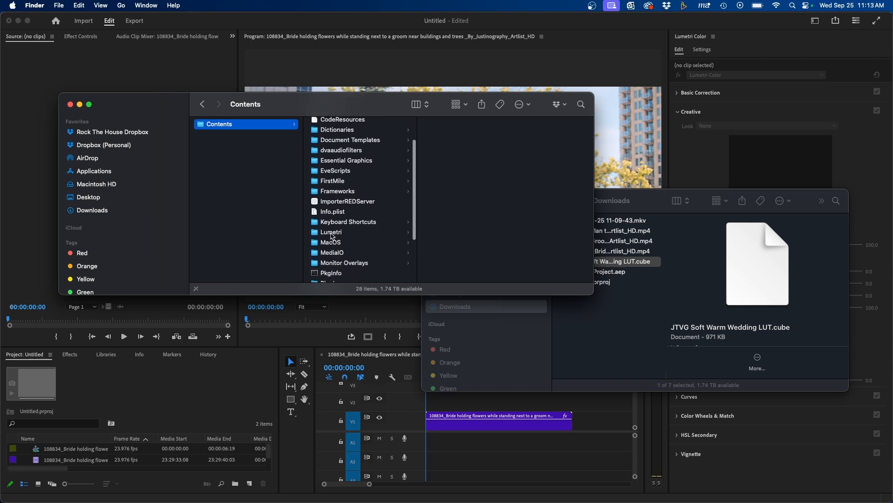
{"action": "left_click", "coordinate": [331, 232]}
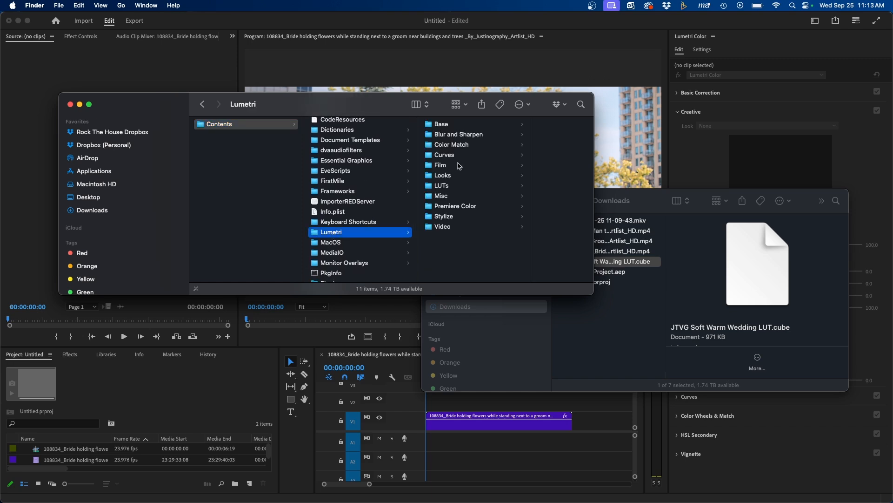
{"action": "left_click", "coordinate": [442, 186]}
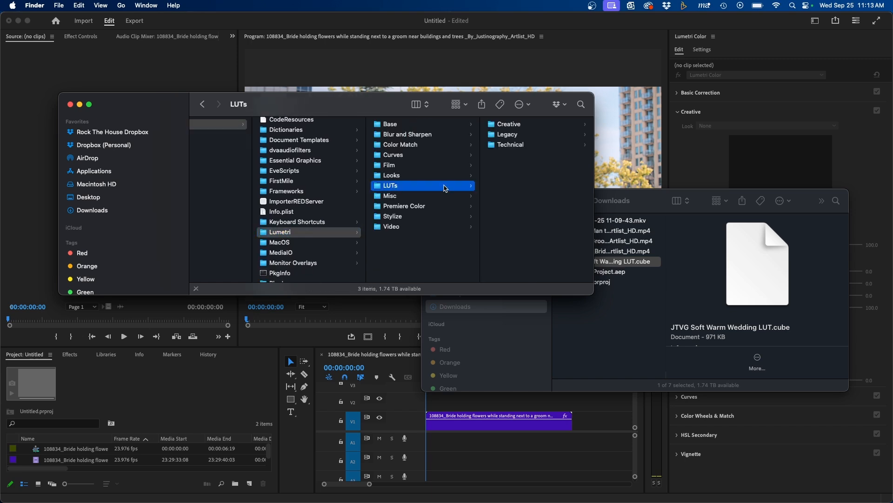
{"action": "mouse_move", "coordinate": [507, 141]}
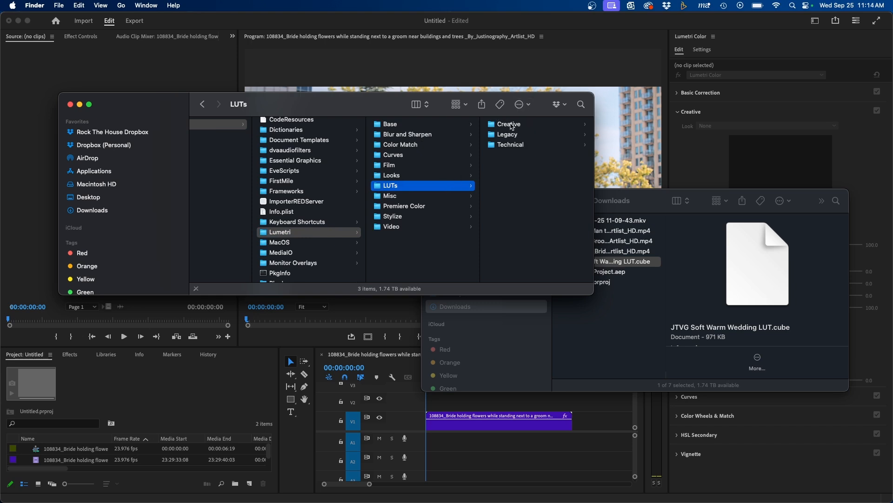
{"action": "left_click", "coordinate": [507, 124]}
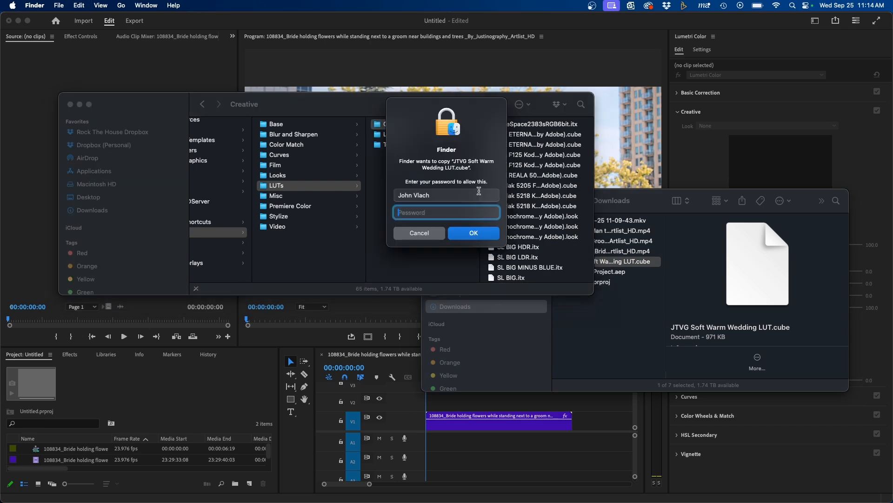
{"action": "mouse_move", "coordinate": [480, 145]}
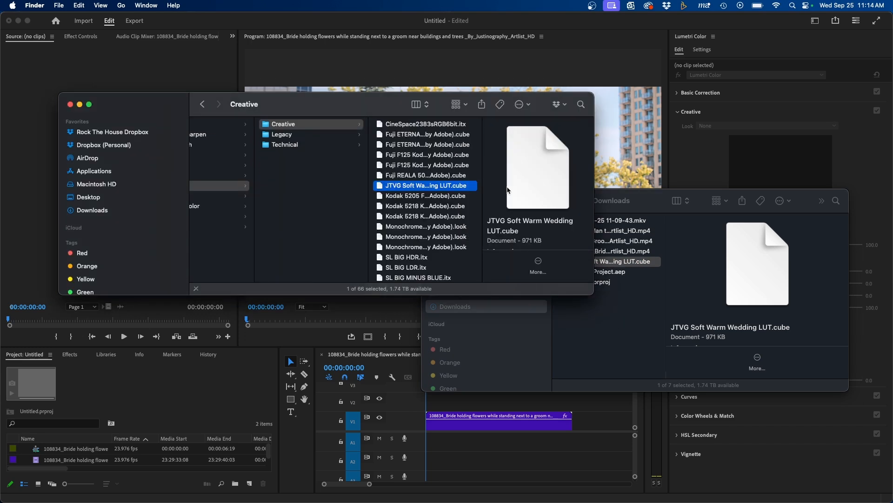
{"action": "mouse_move", "coordinate": [508, 451]}
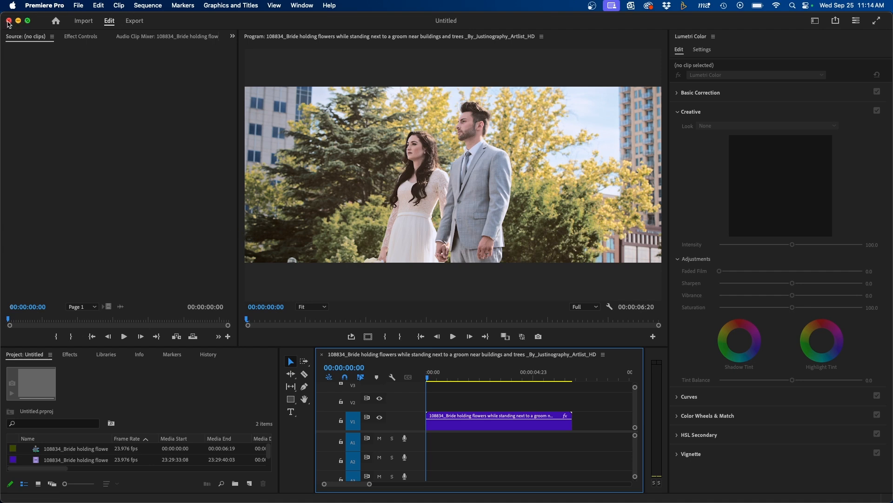
- Close Premiere after copying the wedding LUT so it loads as an installed look
{"action": "left_click", "coordinate": [766, 126]}
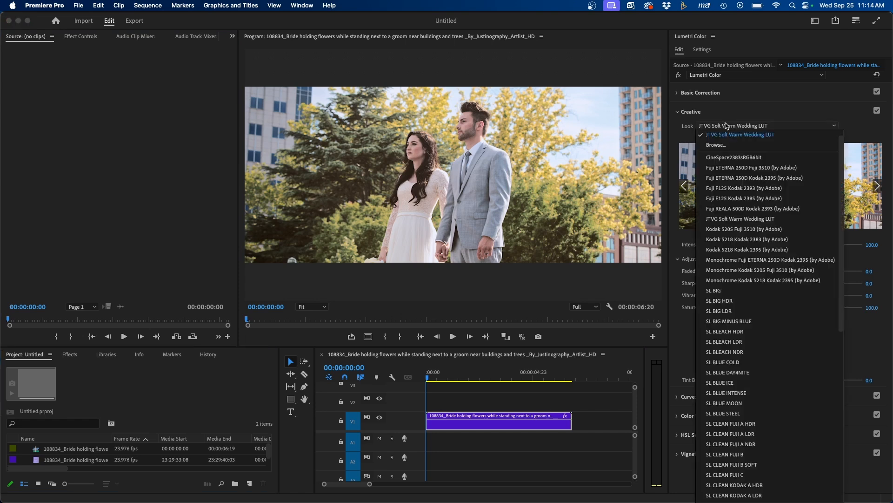
{"action": "mouse_move", "coordinate": [740, 219]}
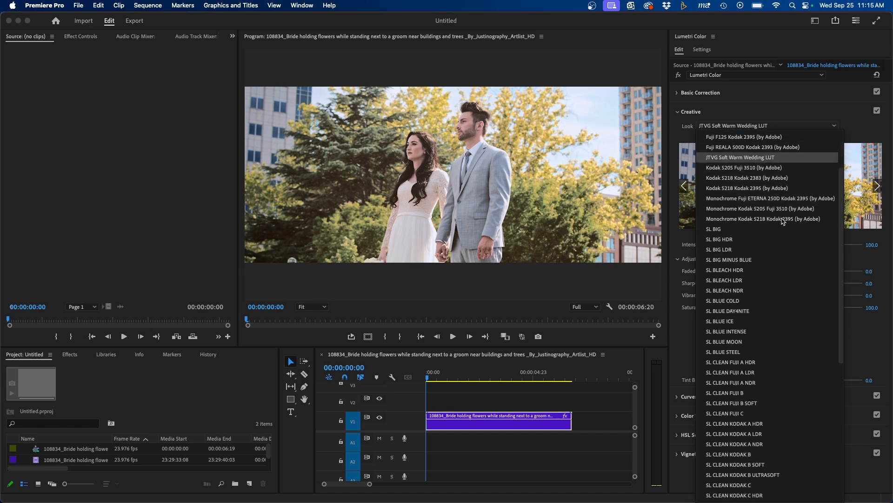
{"action": "scroll", "scroll_direction": "down", "scroll_amount": 3}
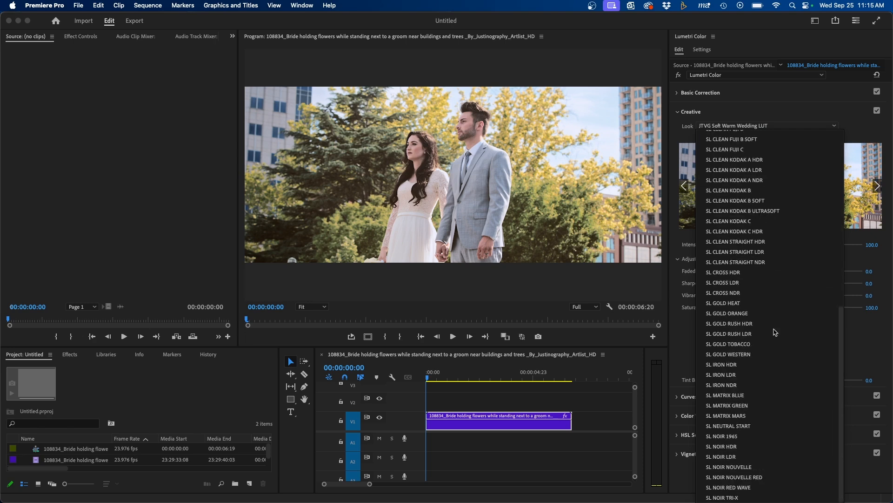